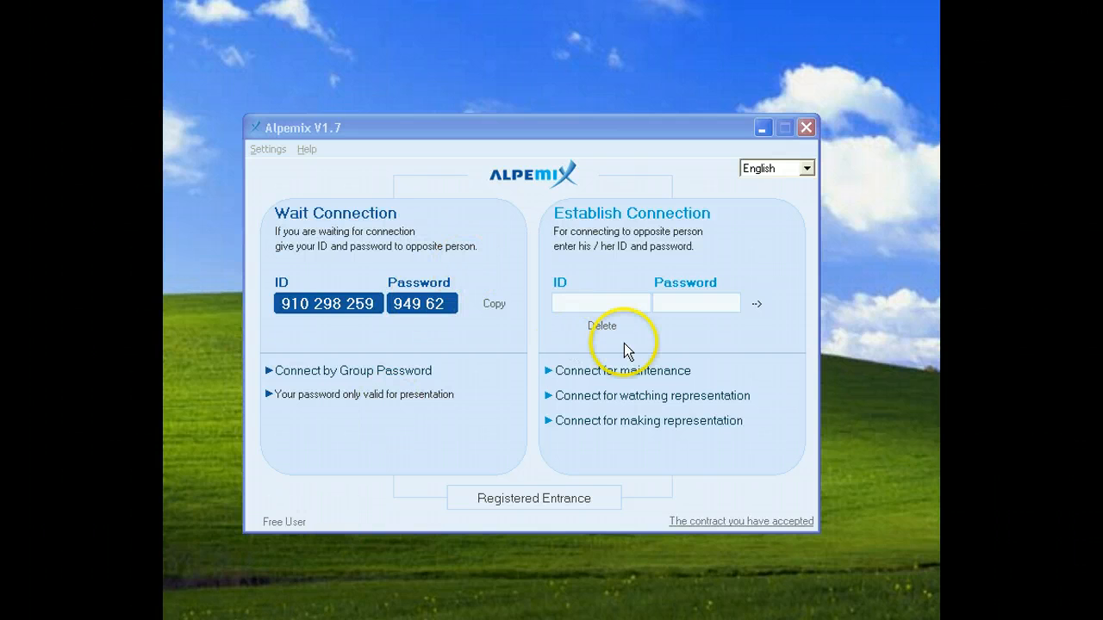
# - Bring up the new-account Register form from Registered Entrance
pyautogui.click(534, 499)
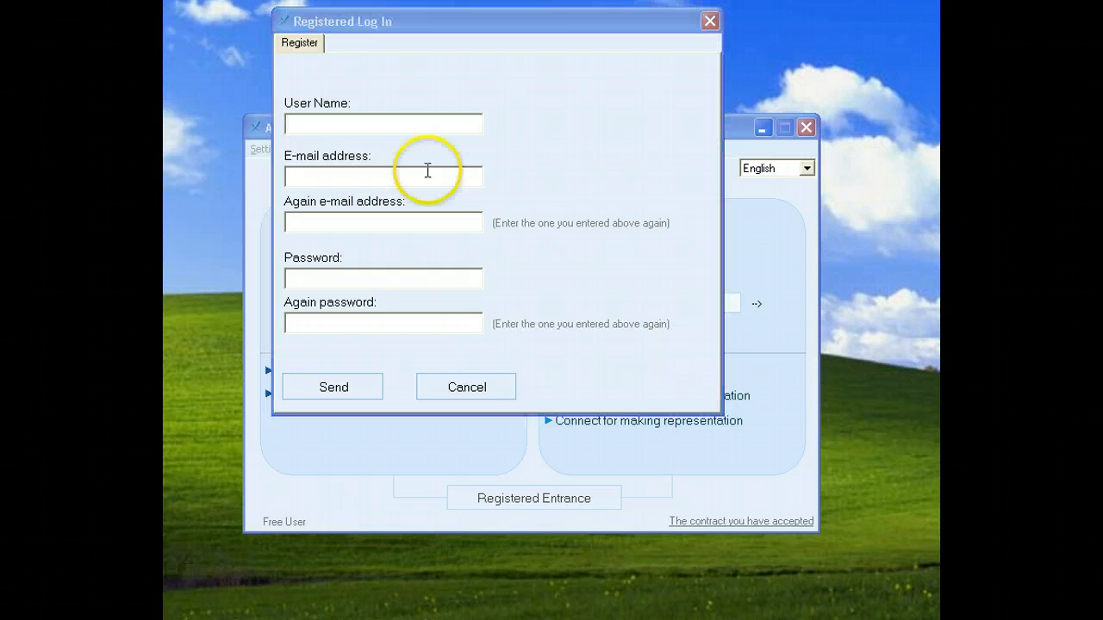
pyautogui.moveTo(417, 228)
pyautogui.write('alpemixtest')
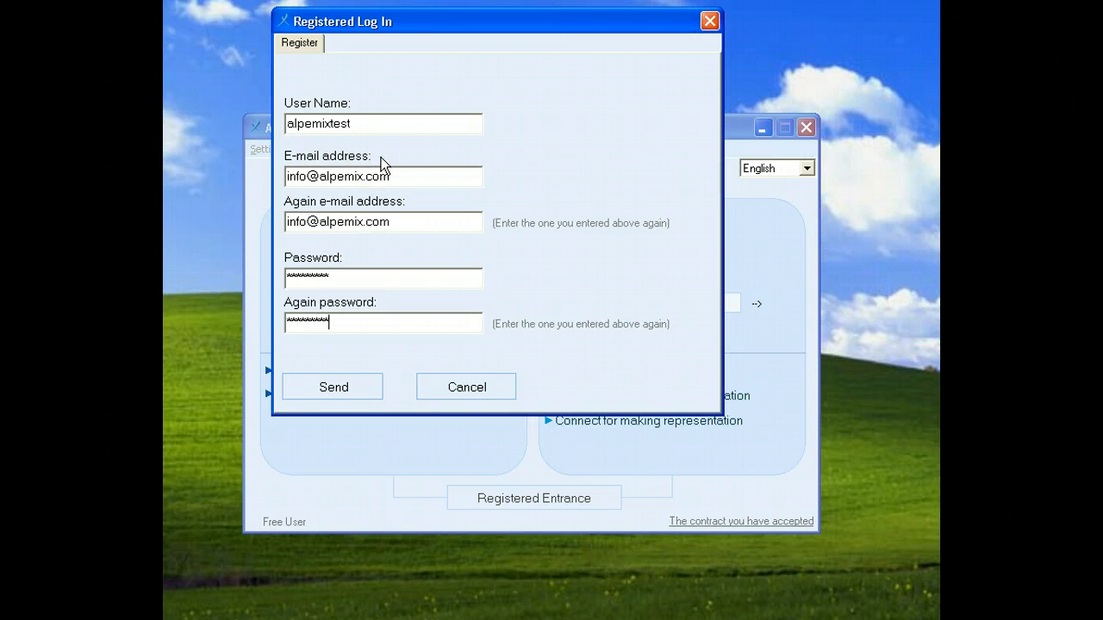
pyautogui.moveTo(393, 126)
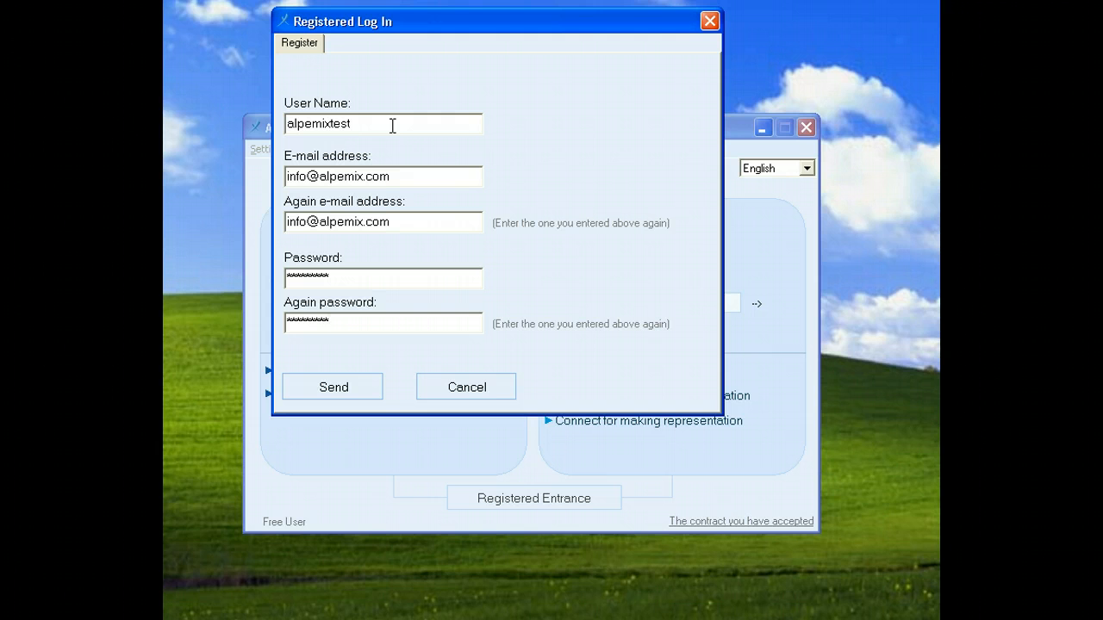
pyautogui.moveTo(419, 178)
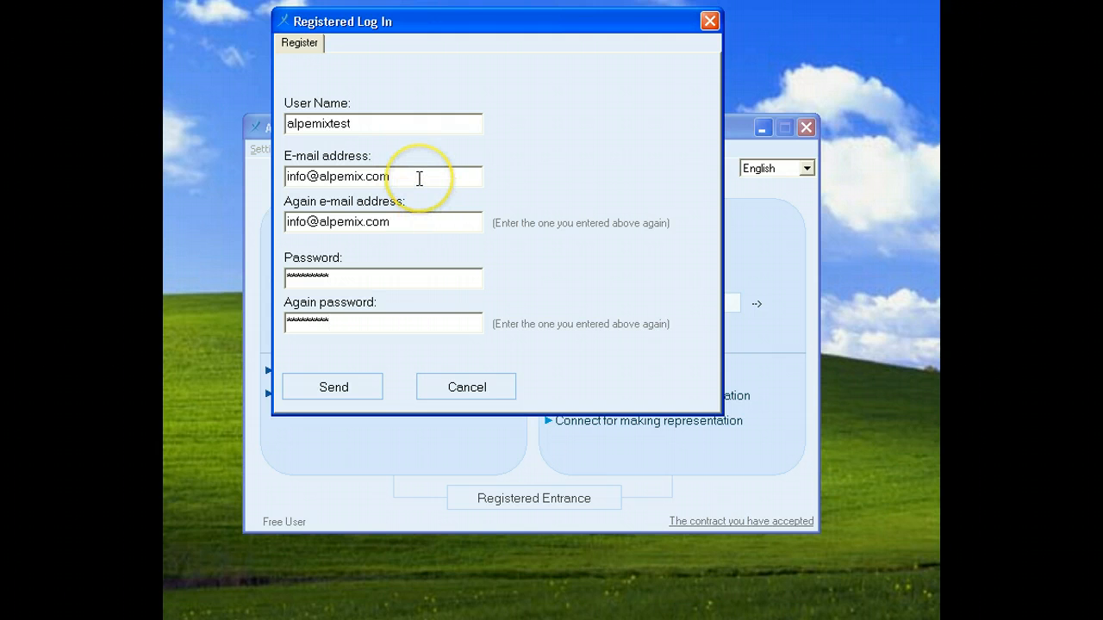
pyautogui.moveTo(420, 220)
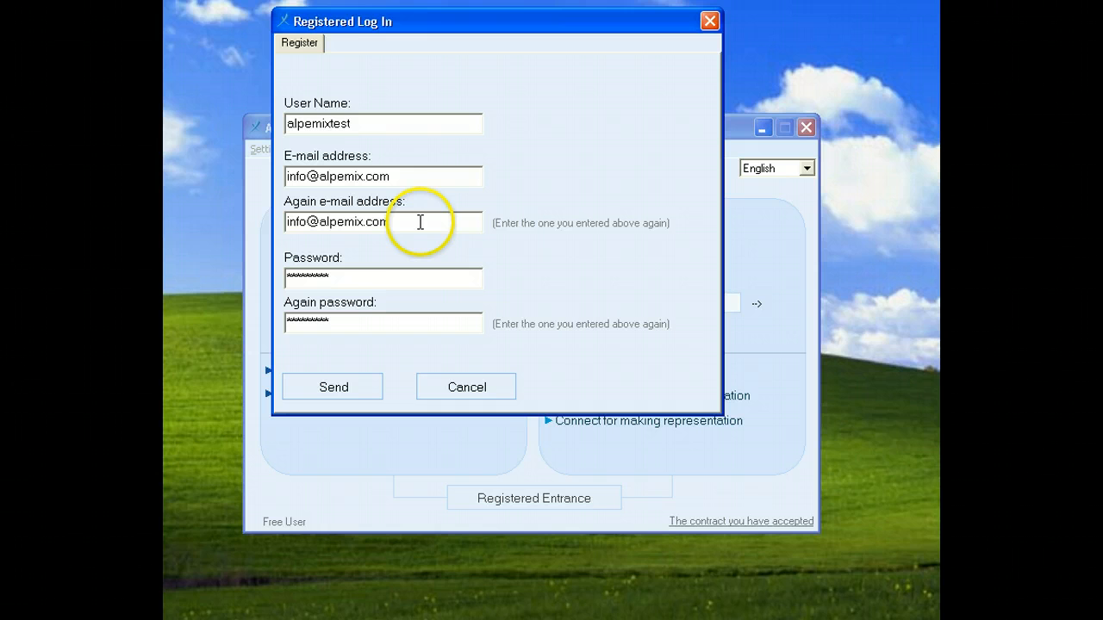
pyautogui.moveTo(411, 268)
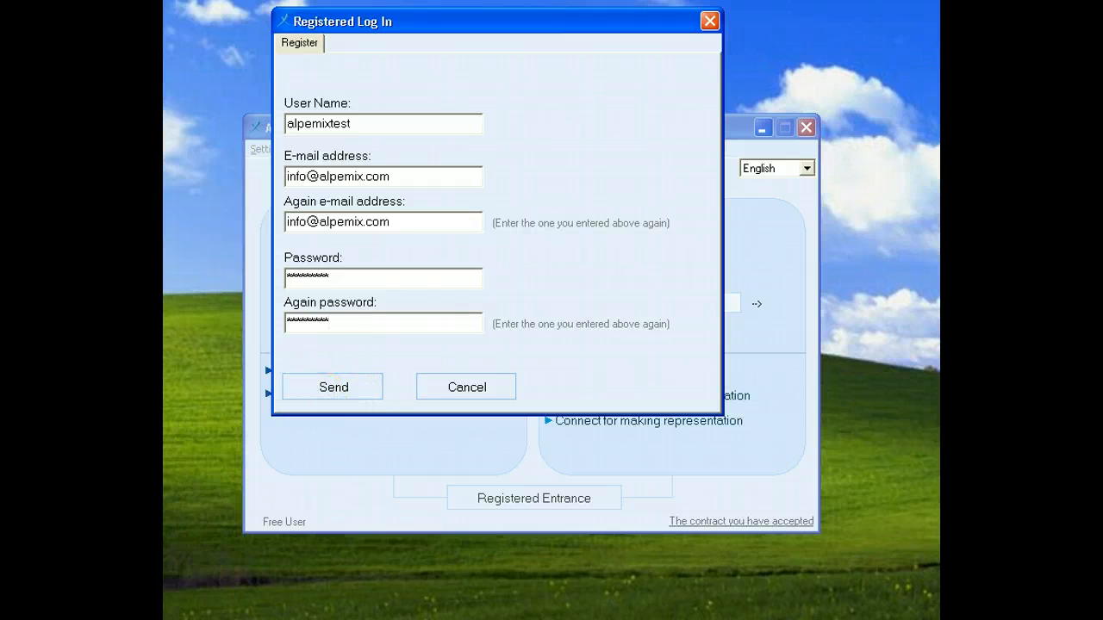
# - Send the registration and paste the e-mailed code into the Confirmation code field
pyautogui.click(332, 386)
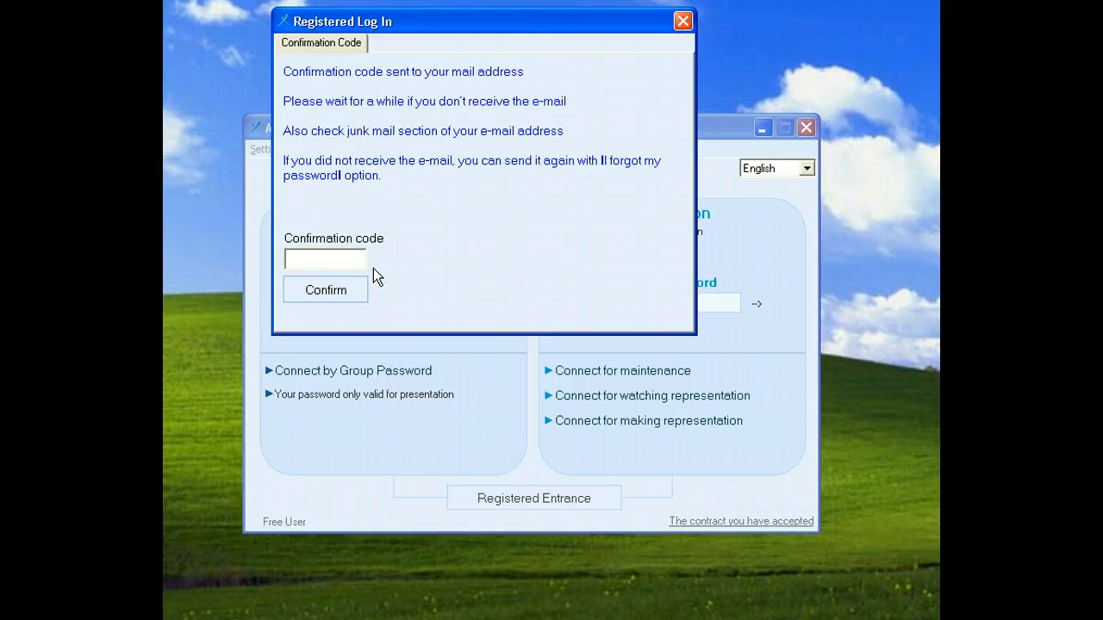
pyautogui.rightClick(326, 259)
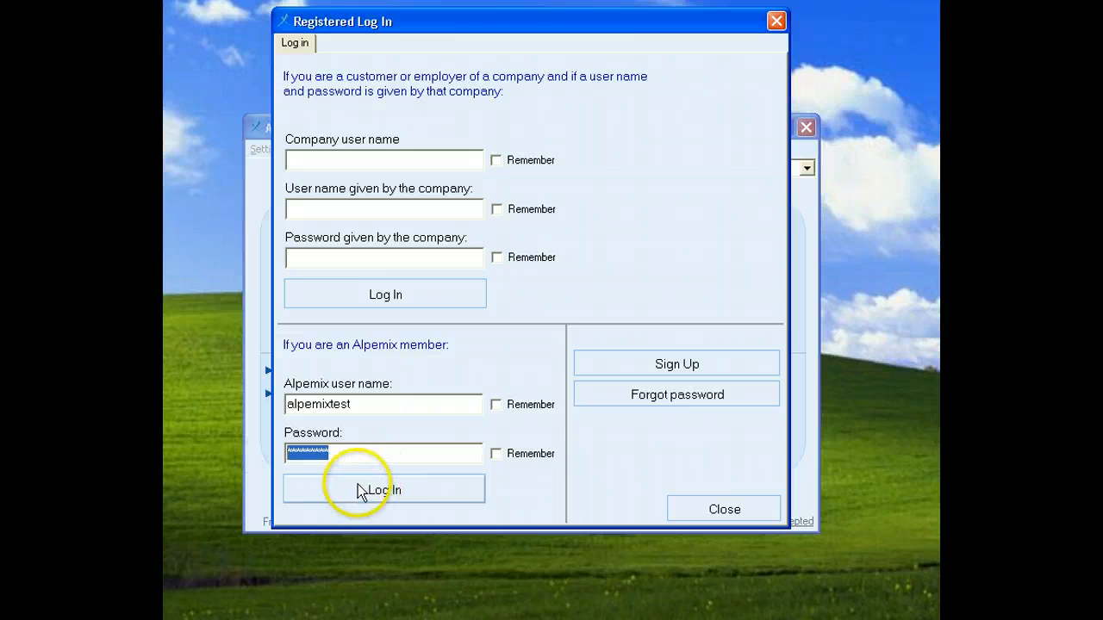
# - Log in as the new member, showing My List with alpemixtest online under Administrators
pyautogui.click(384, 490)
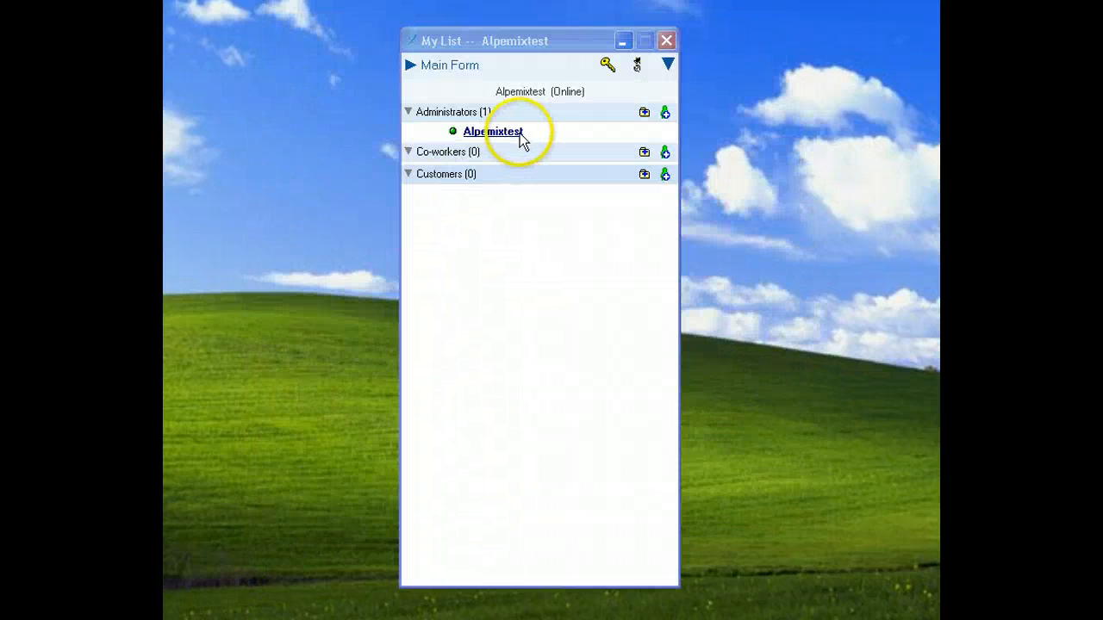